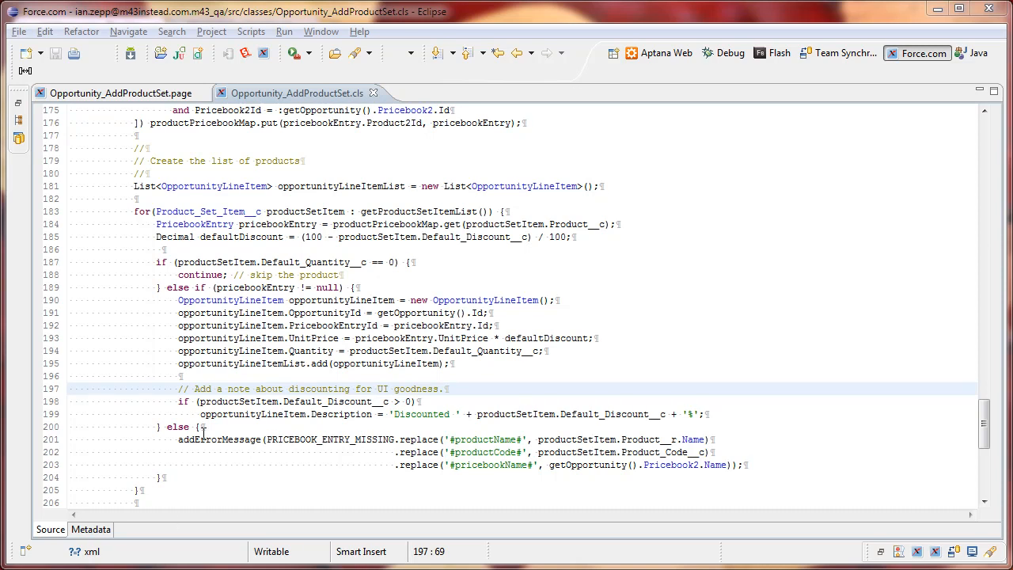
# Click and scroll through the Apex class code in the editor.
pyautogui.click(312, 300)
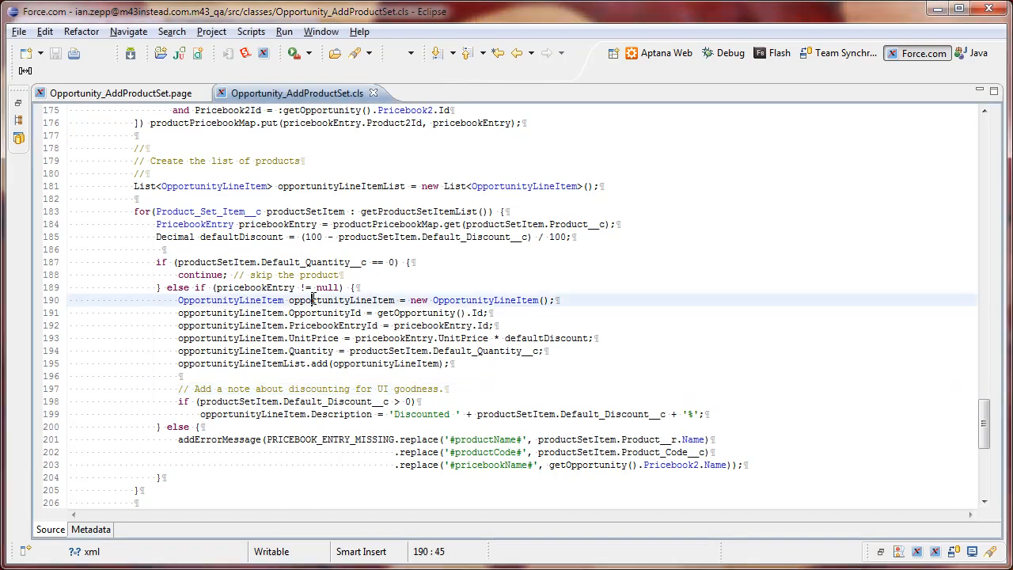
pyautogui.scroll(3)
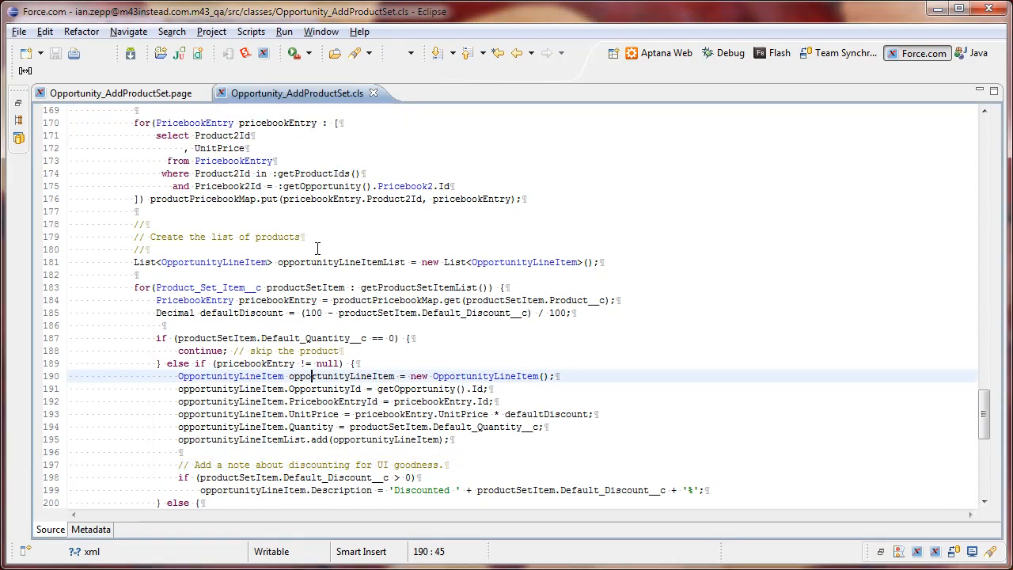
pyautogui.scroll(-3)
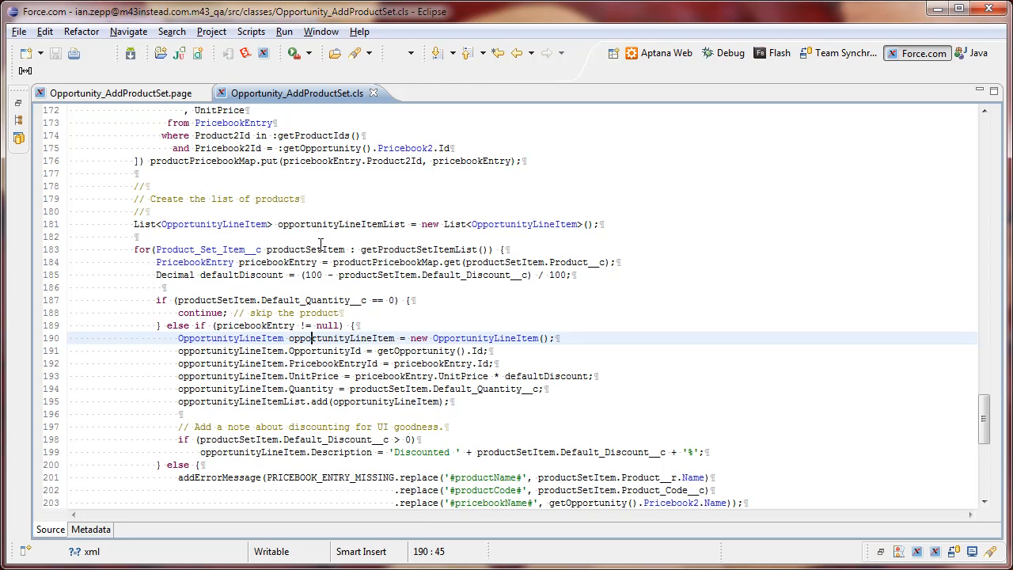
pyautogui.moveTo(418, 150)
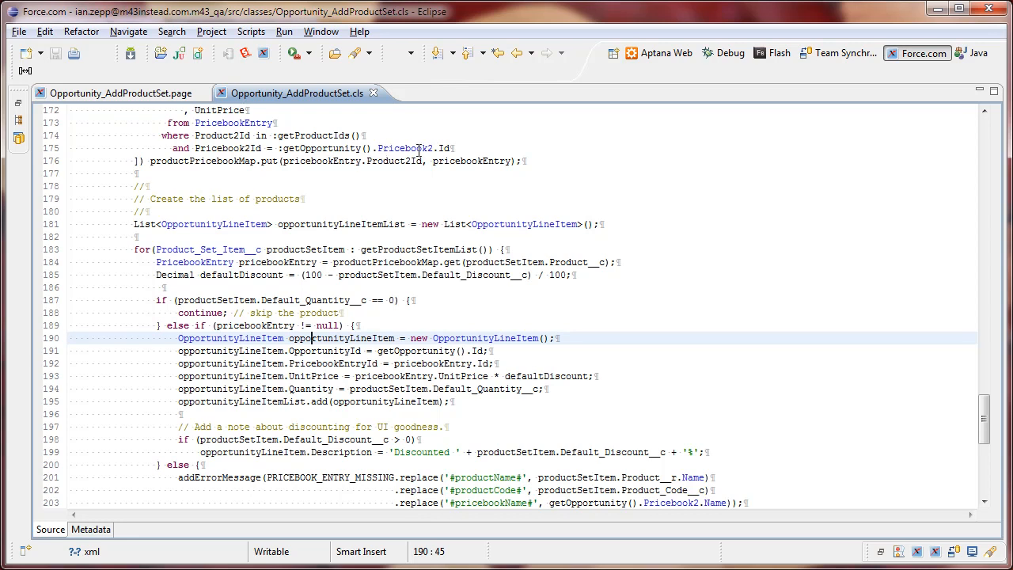
pyautogui.moveTo(431, 183)
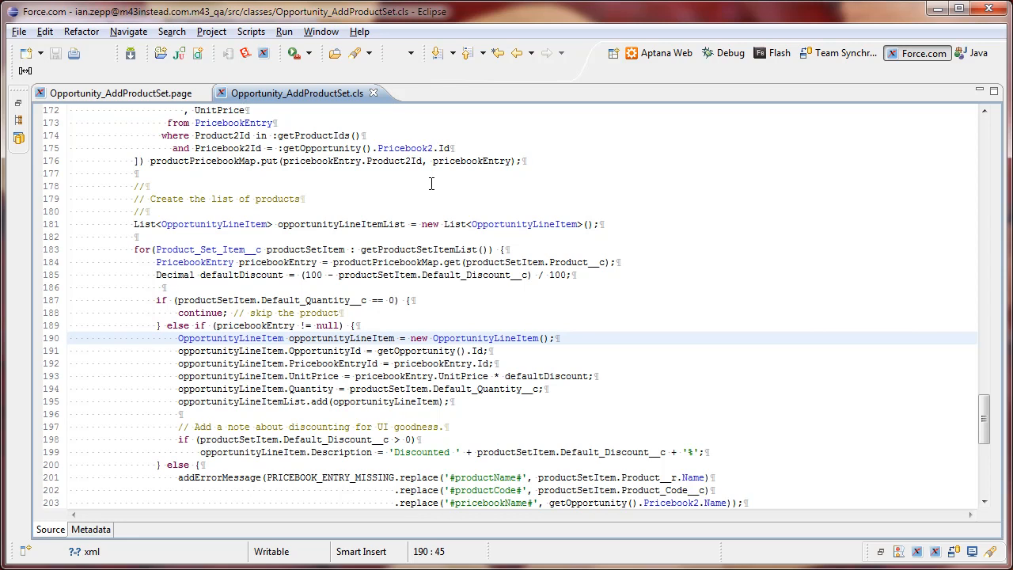
pyautogui.click(135, 173)
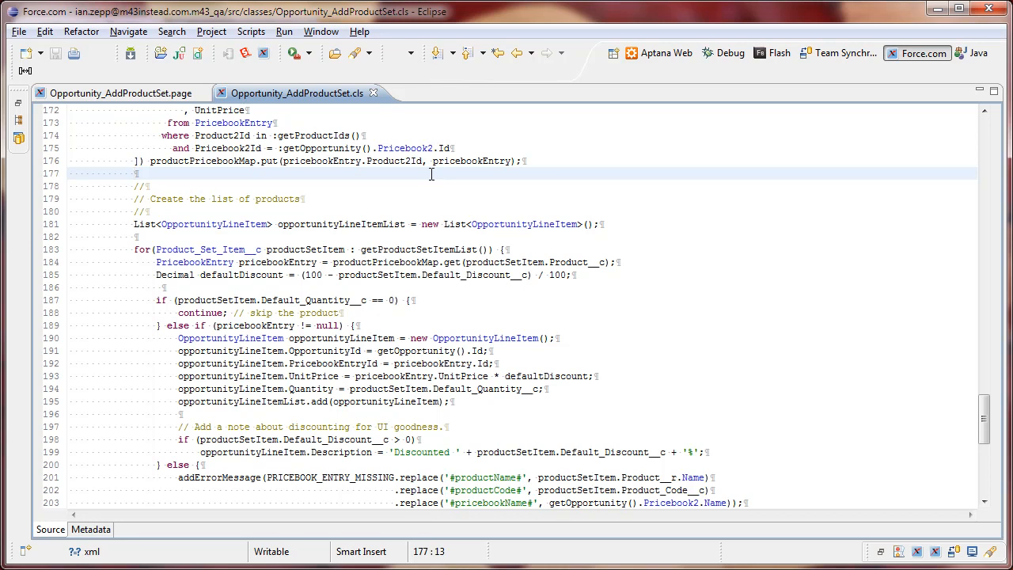
pyautogui.scroll(-3)
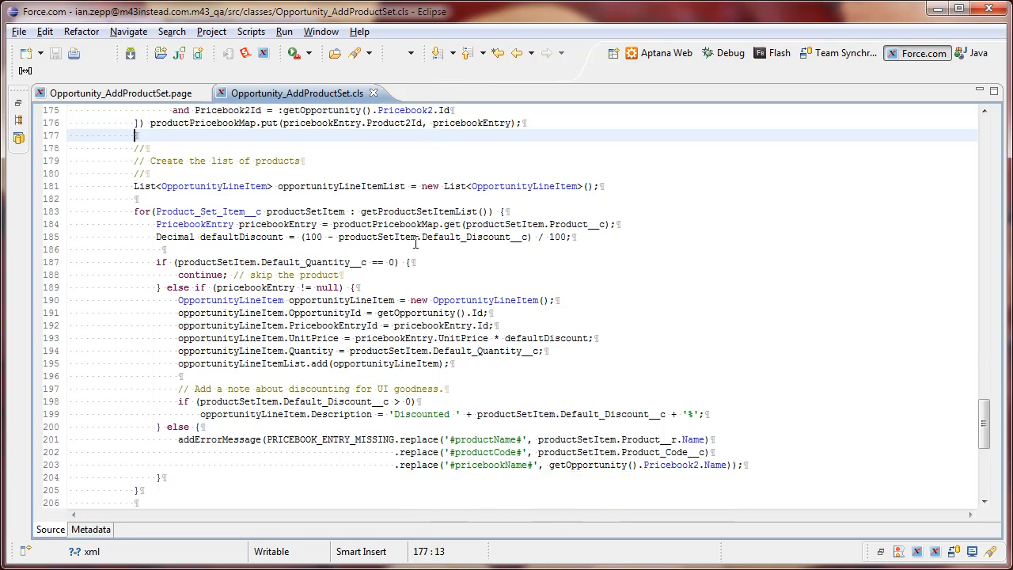
pyautogui.scroll(-3)
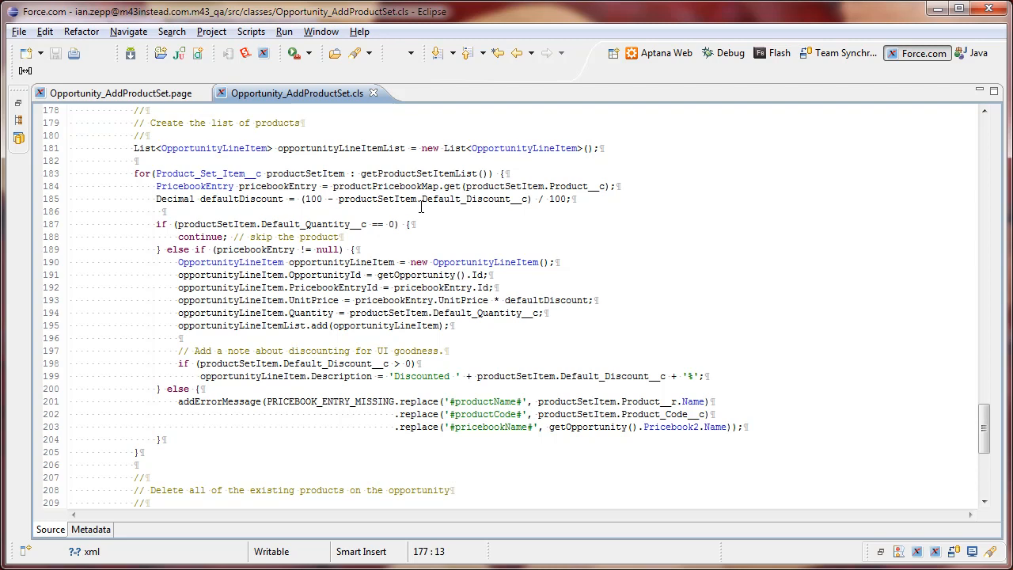
pyautogui.moveTo(448, 186)
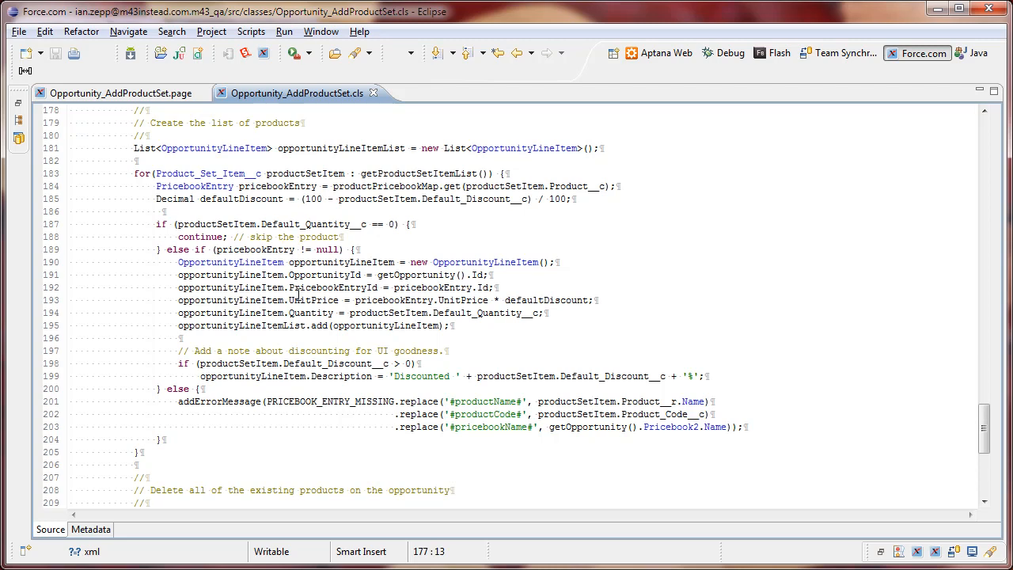
pyautogui.moveTo(291, 250)
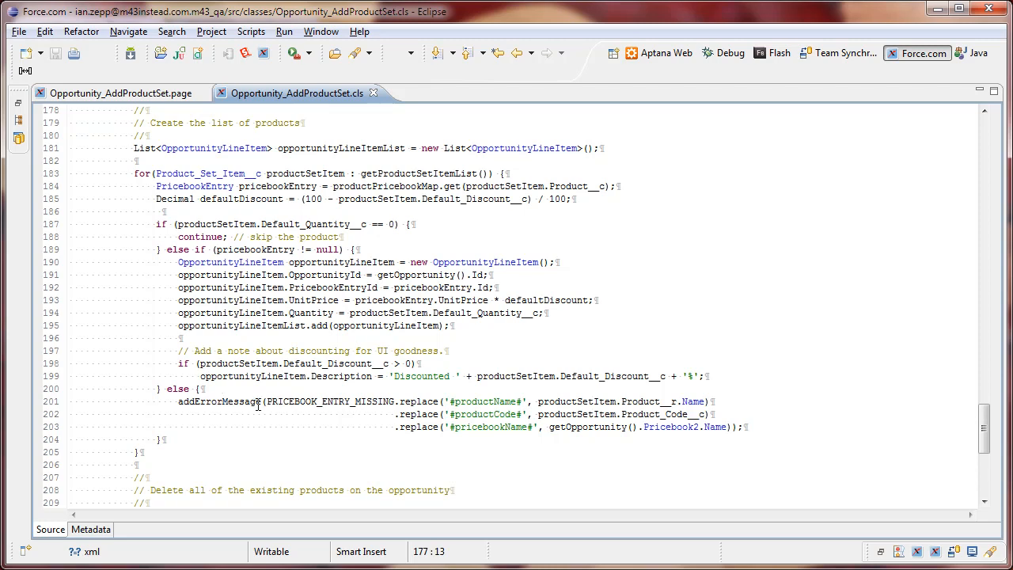
# Select PRICEBOOK_ENTRY_MISSING, then find and select its declaration at line 147.
pyautogui.doubleClick(330, 401)
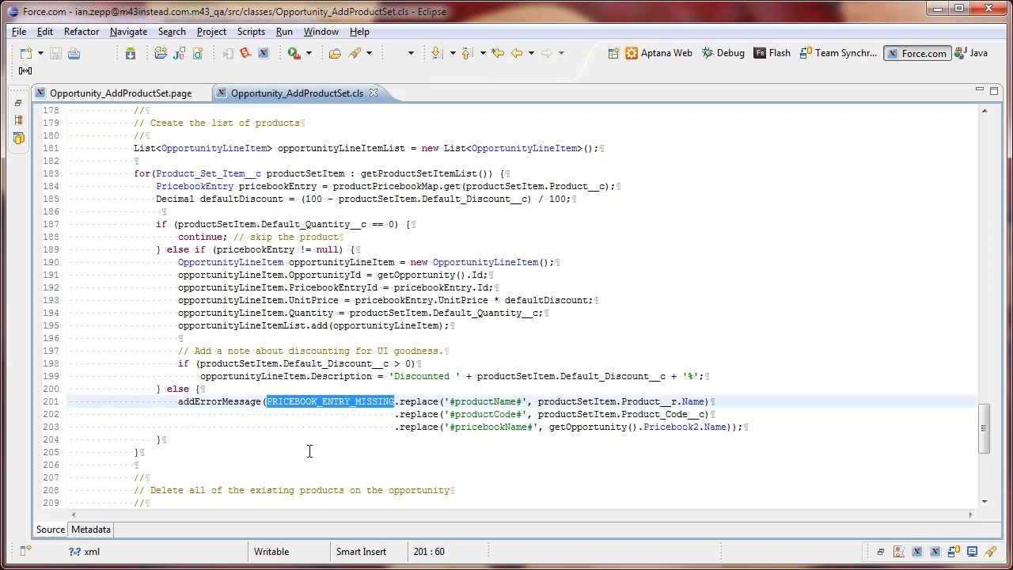
pyautogui.scroll(3)
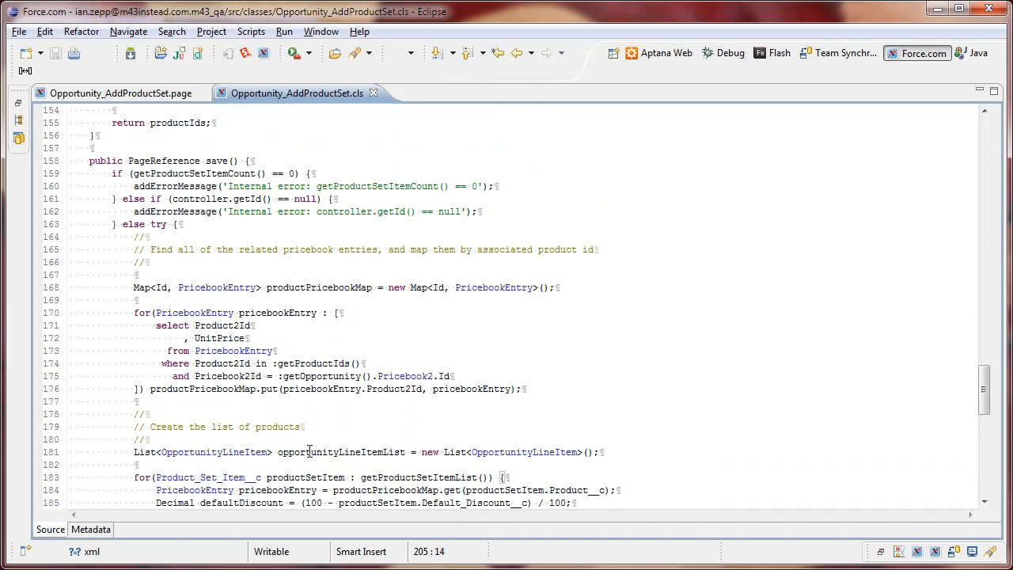
pyautogui.scroll(3)
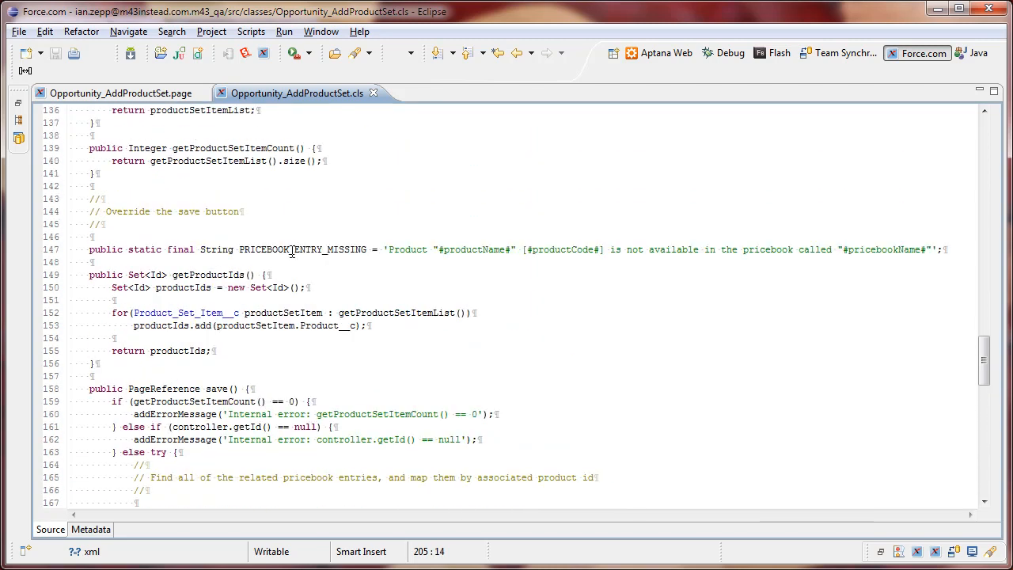
pyautogui.doubleClick(303, 249)
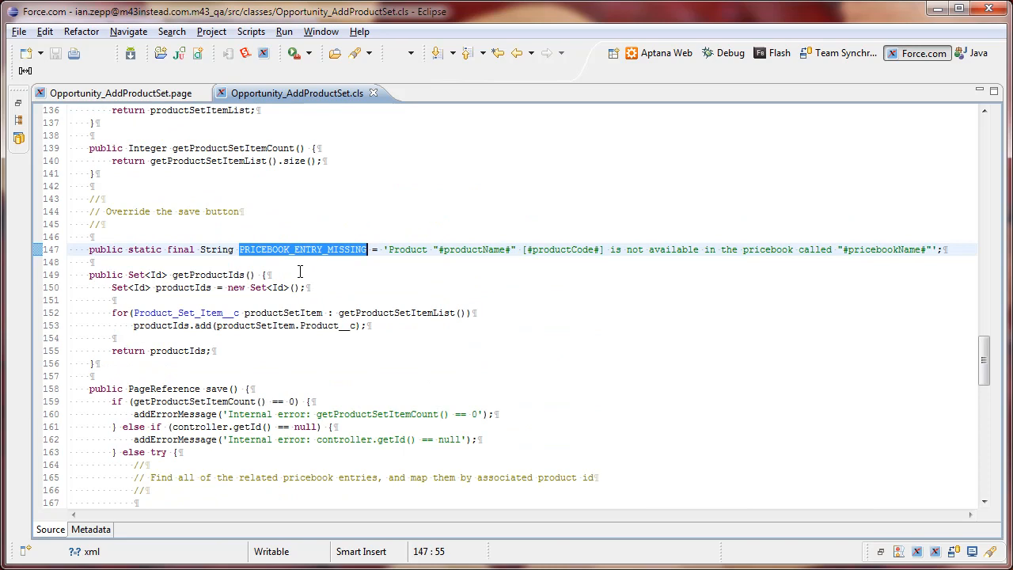
pyautogui.click(266, 275)
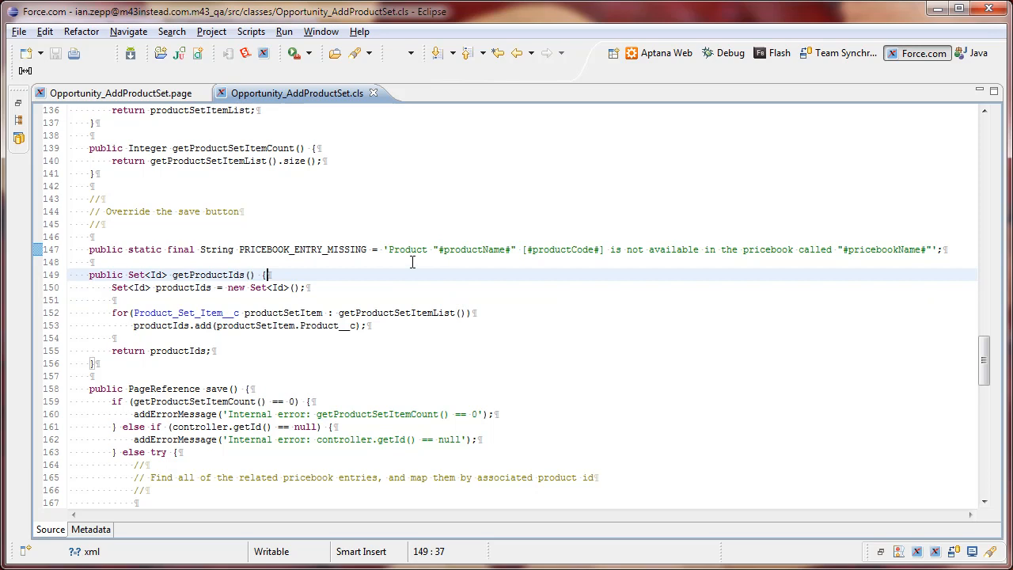
pyautogui.moveTo(514, 252)
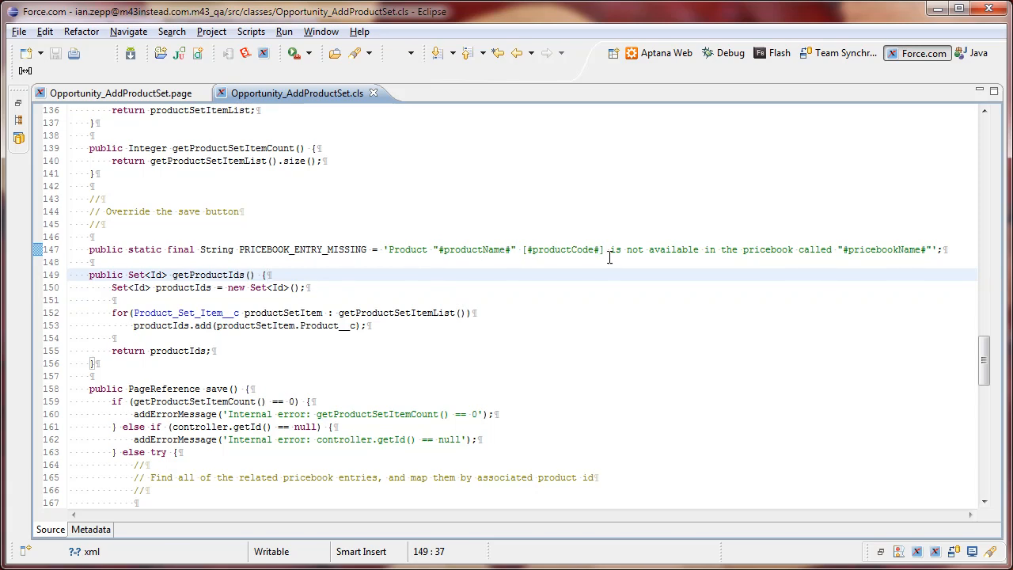
pyautogui.moveTo(881, 252)
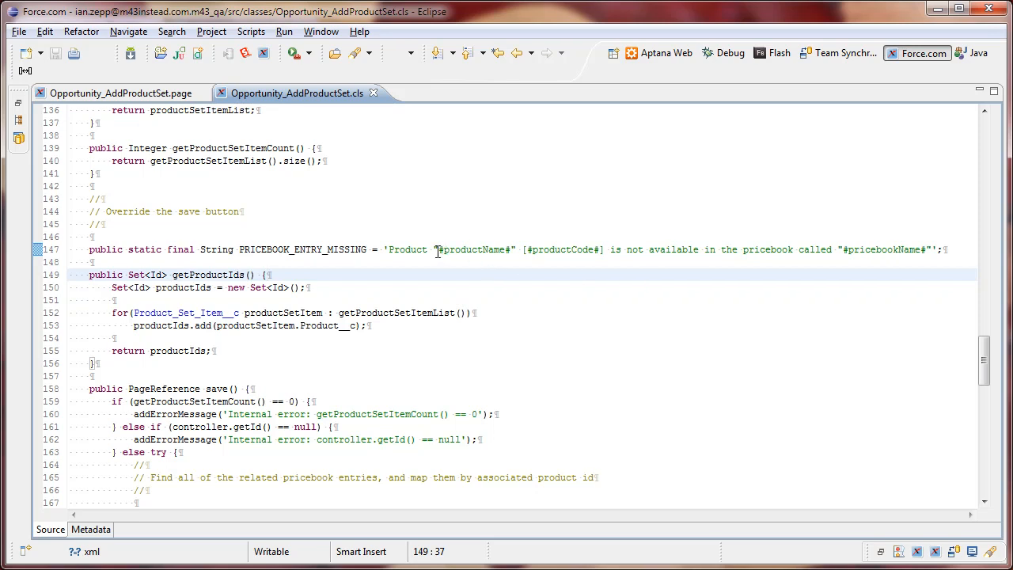
pyautogui.click(513, 250)
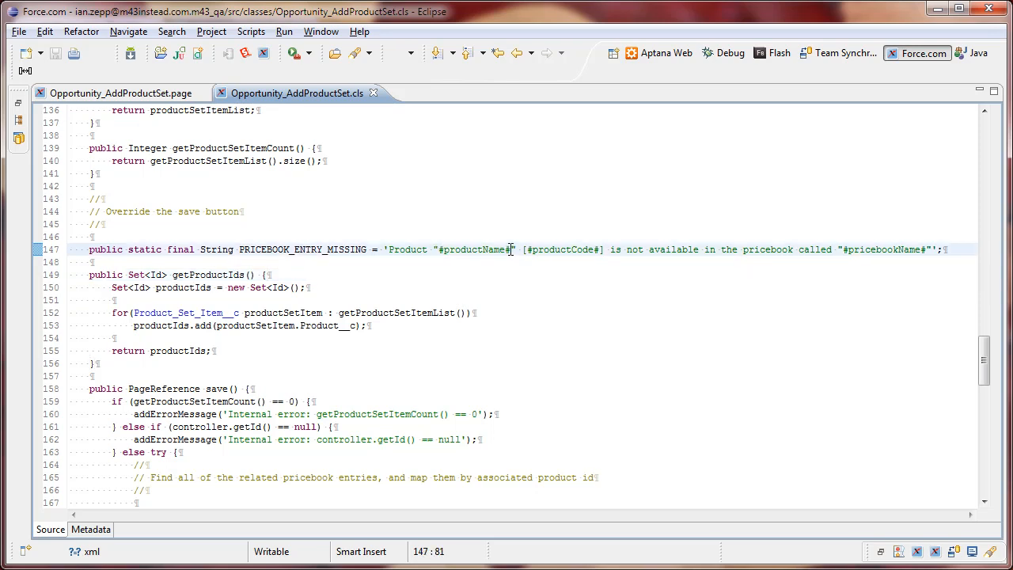
pyautogui.scroll(-3)
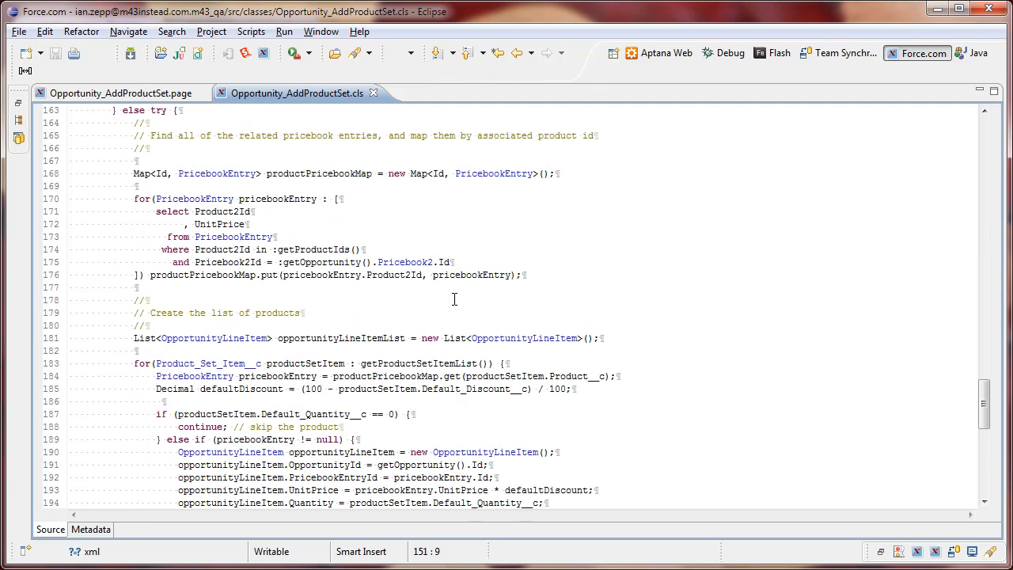
pyautogui.scroll(-3)
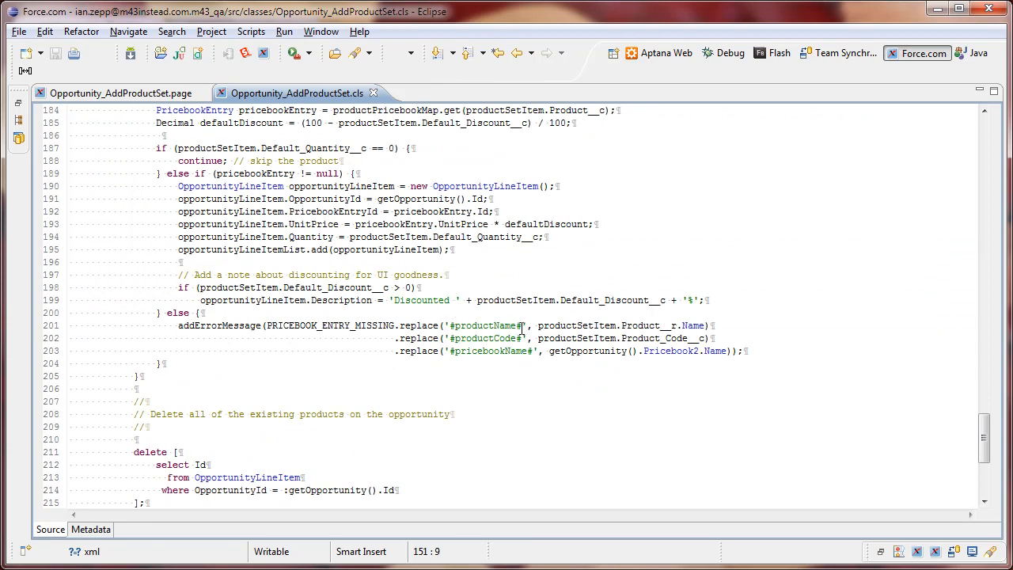
pyautogui.moveTo(472, 325)
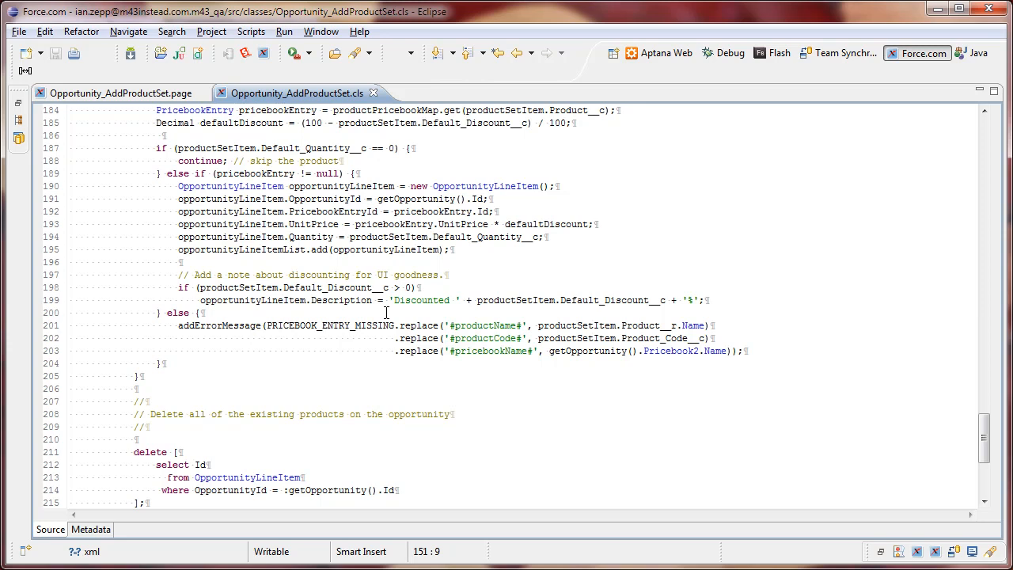
pyautogui.scroll(3)
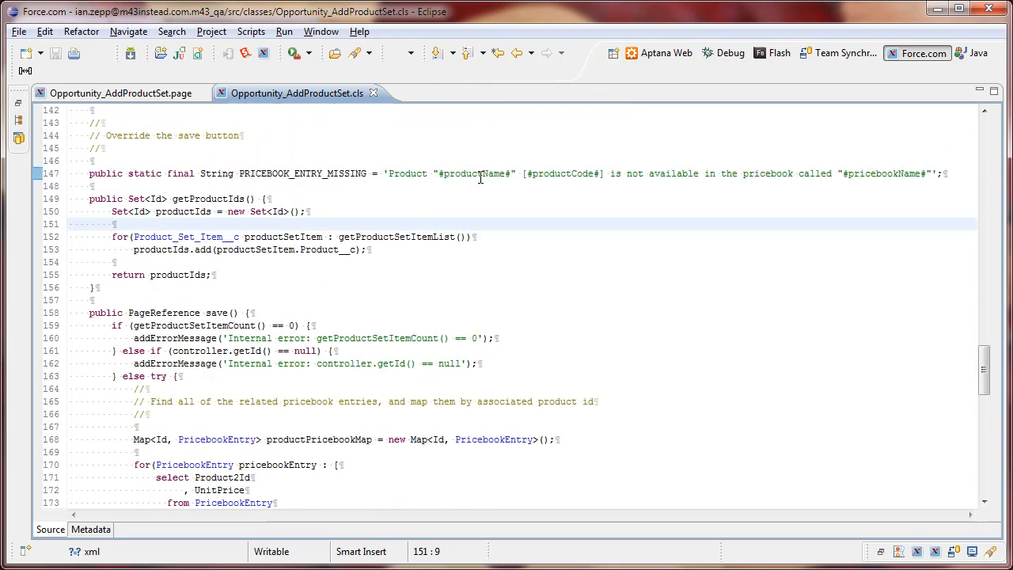
pyautogui.moveTo(945, 173)
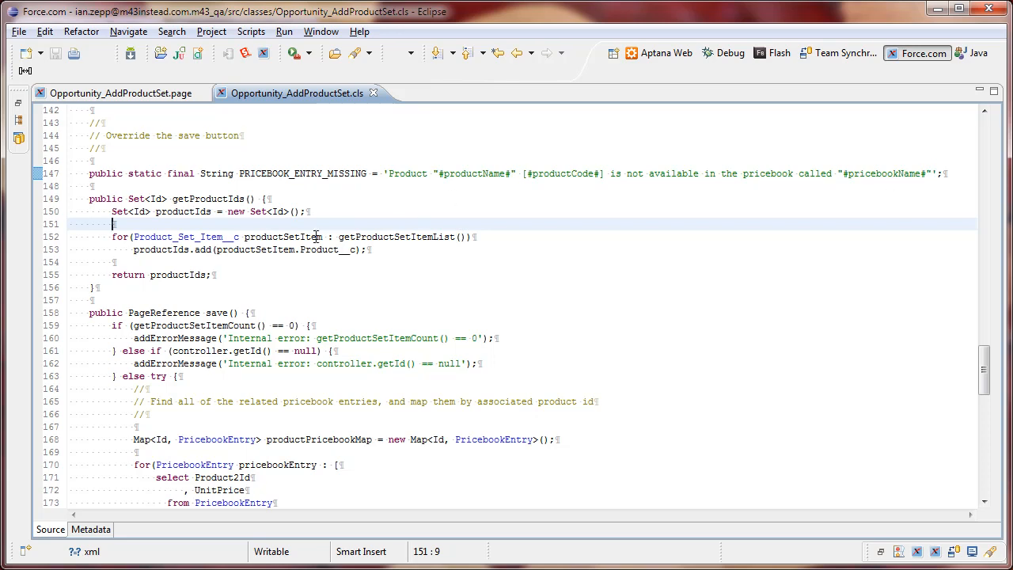
pyautogui.scroll(-3)
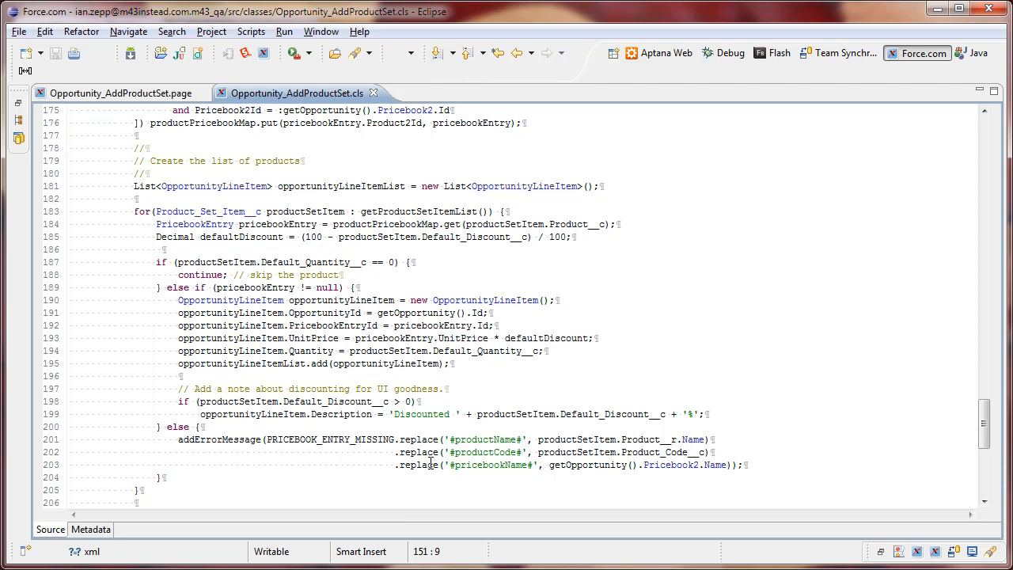
pyautogui.moveTo(421, 439)
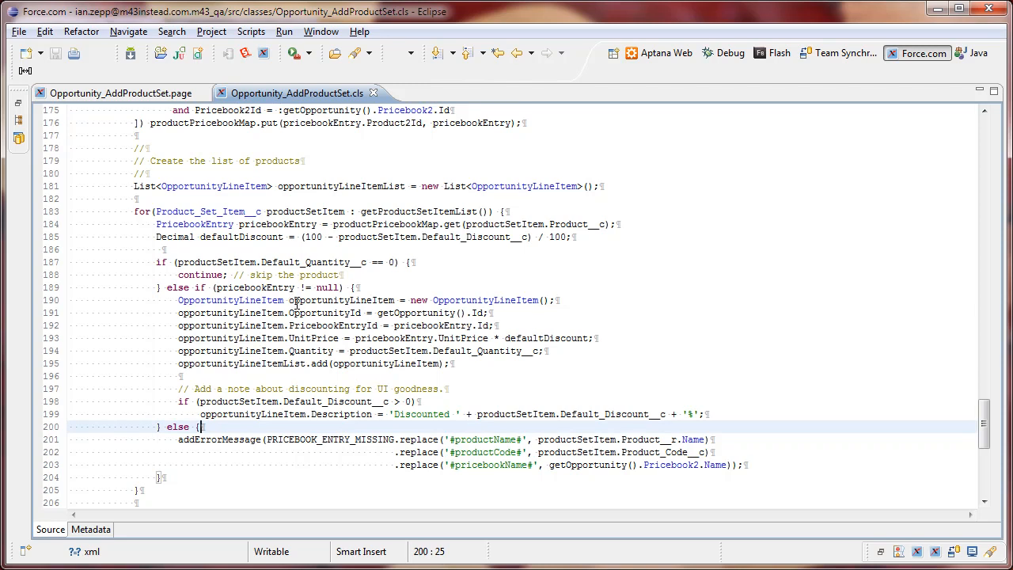
pyautogui.doubleClick(340, 300)
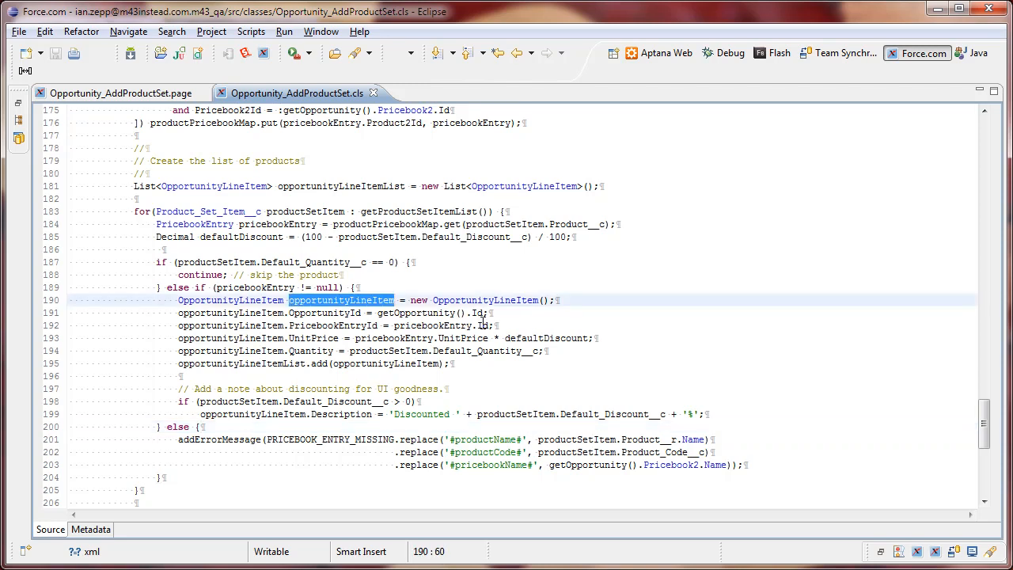
pyautogui.doubleClick(324, 312)
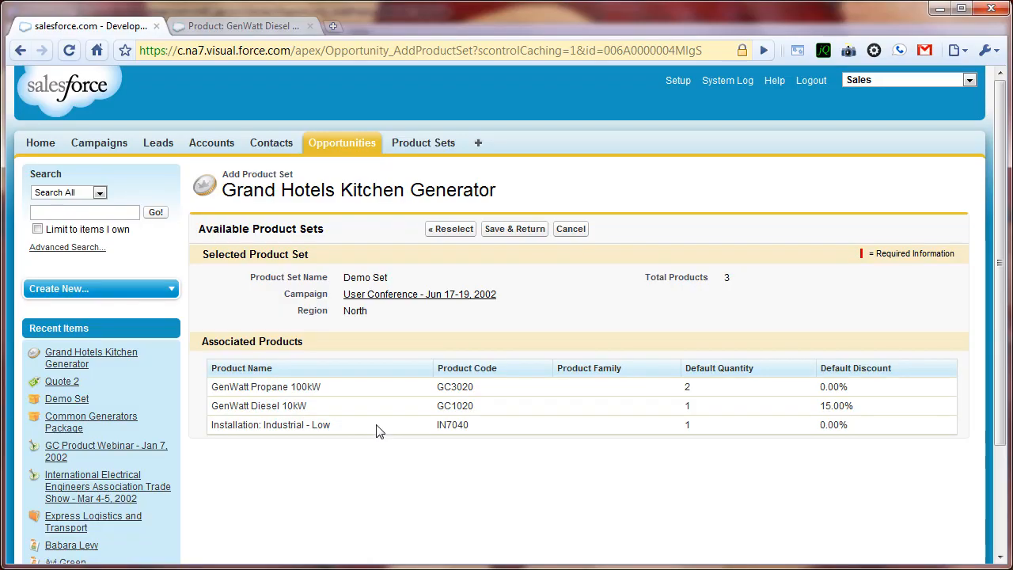
pyautogui.moveTo(439, 87)
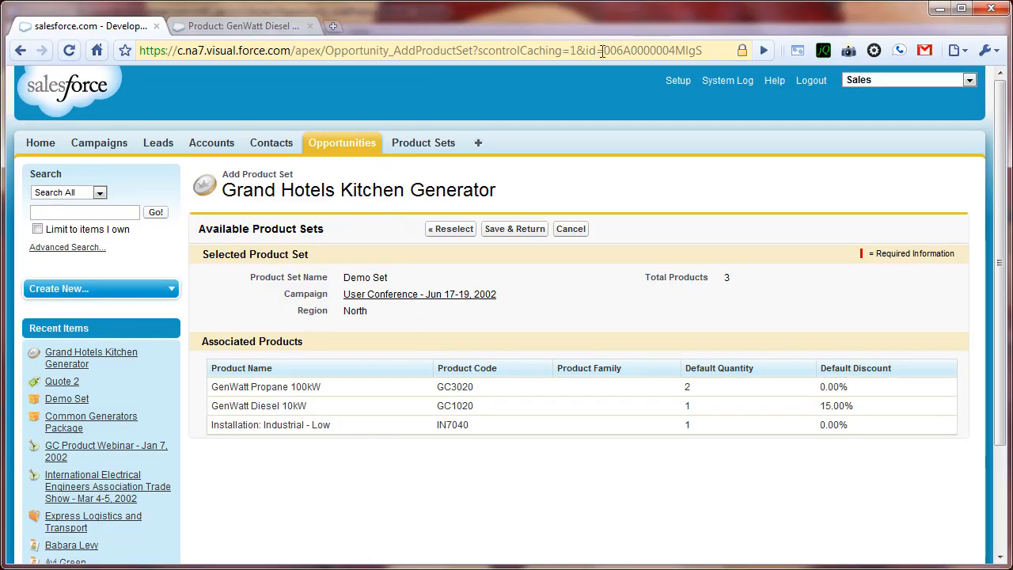
# Select the Grand Hotels Kitchen Generator opportunity id in the browser address bar.
pyautogui.doubleClick(669, 51)
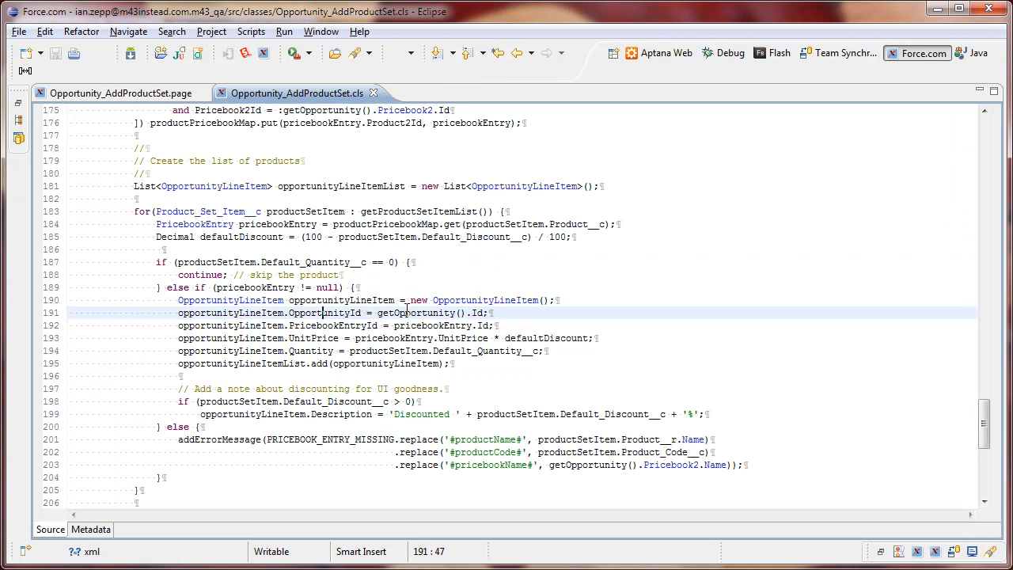
pyautogui.scroll(3)
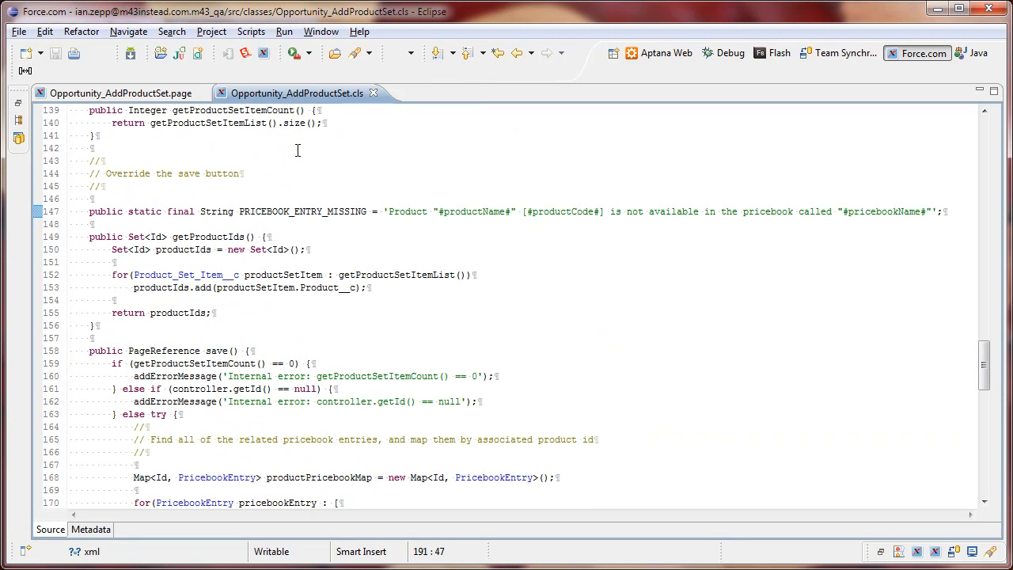
pyautogui.scroll(3)
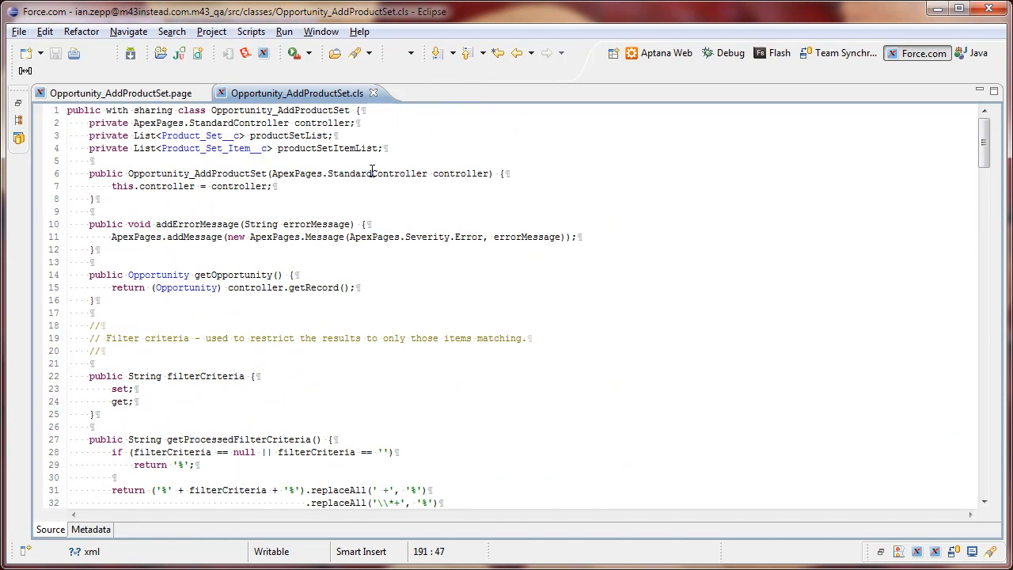
pyautogui.scroll(-3)
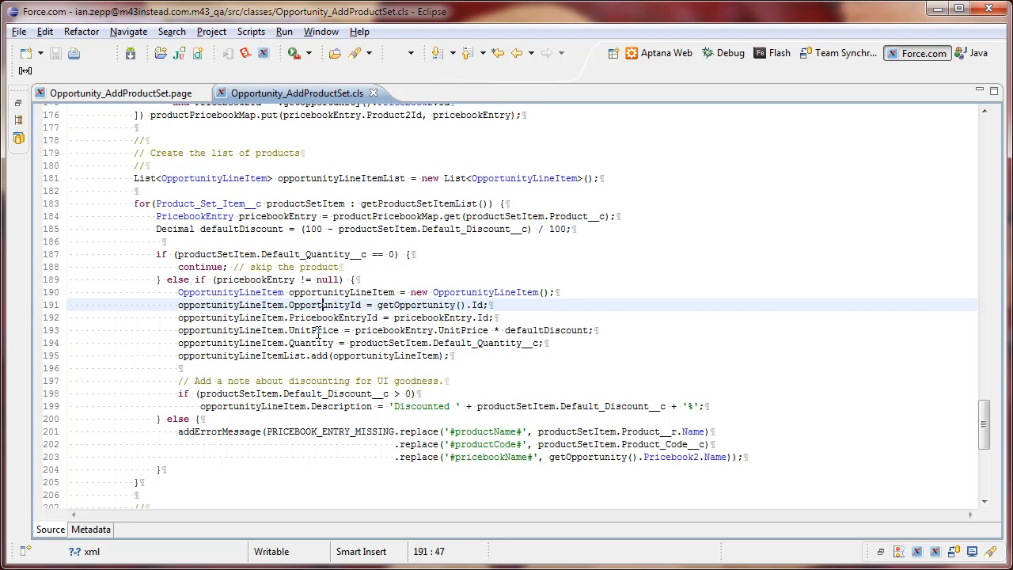
pyautogui.moveTo(352, 241)
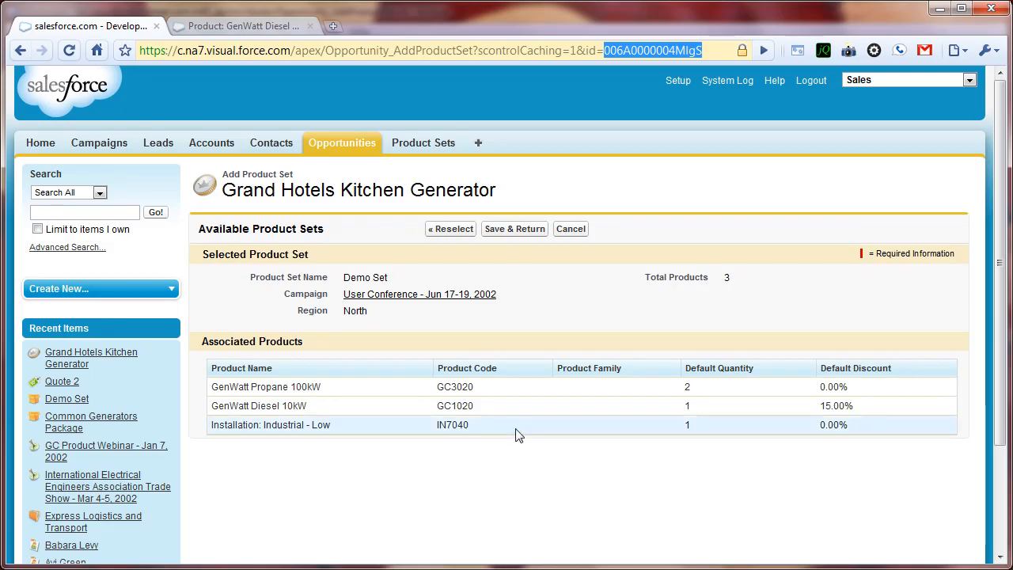
pyautogui.moveTo(423, 142)
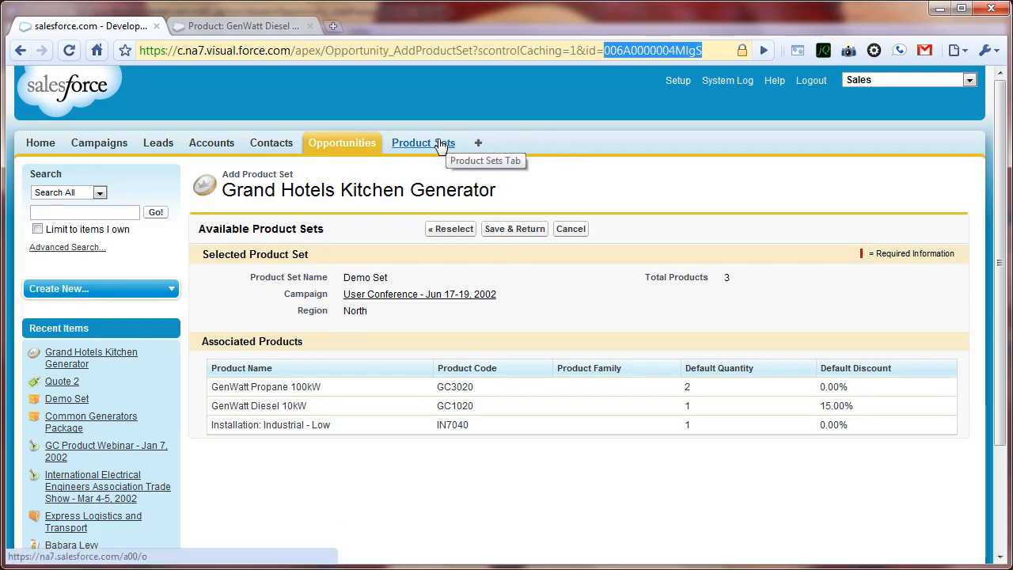
# Open Demo Set from Product Sets, edit GenWatt Diesel 10kW, and enter 5.00 as discount.
pyautogui.click(423, 143)
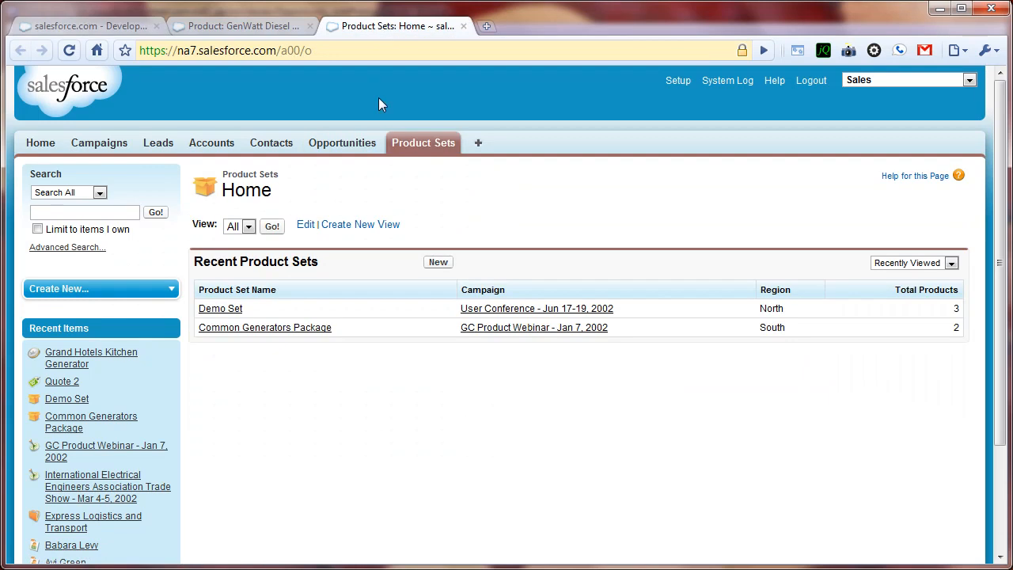
pyautogui.click(220, 308)
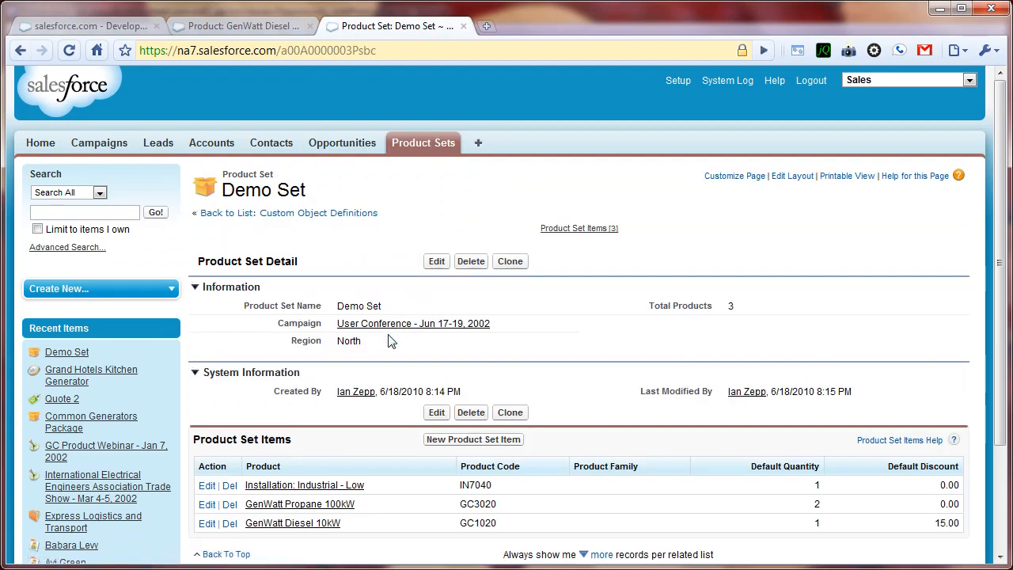
pyautogui.scroll(-3)
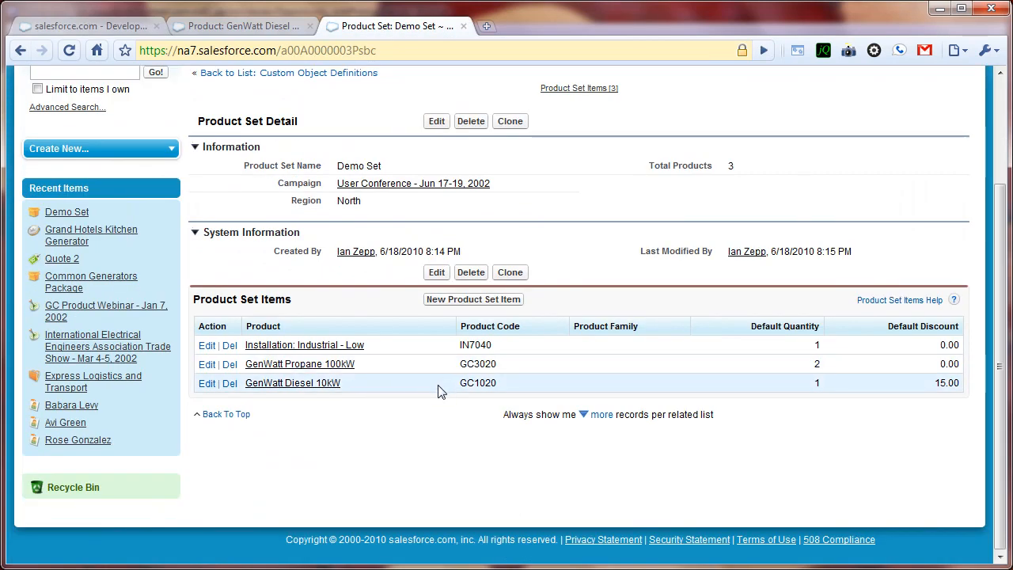
pyautogui.click(207, 383)
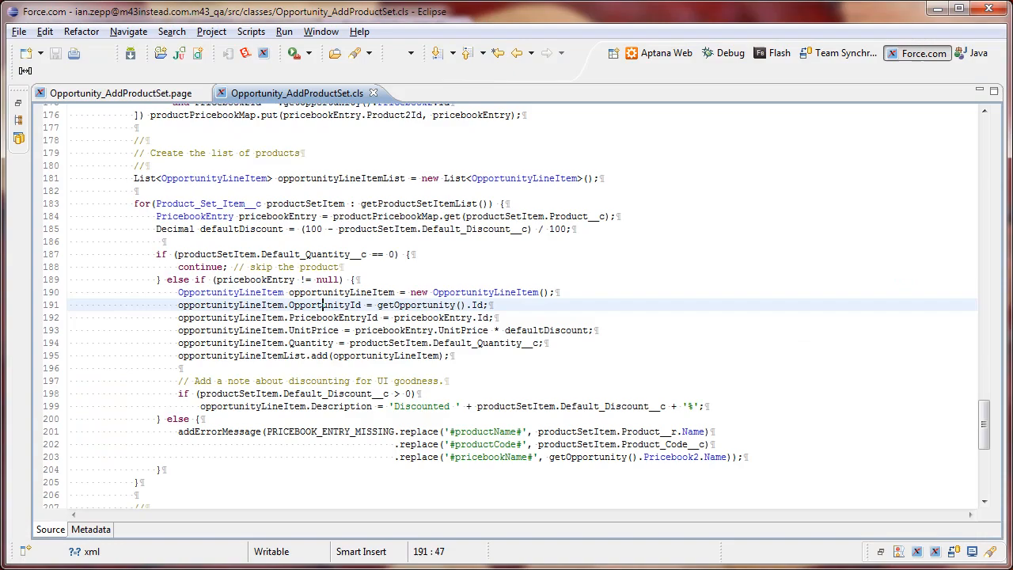
pyautogui.moveTo(619, 330)
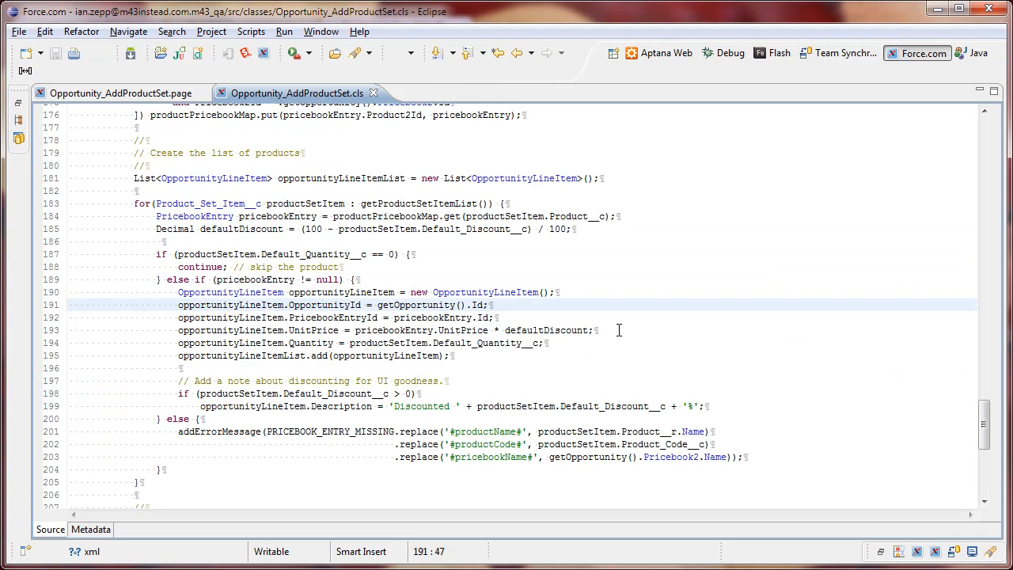
pyautogui.moveTo(454, 229)
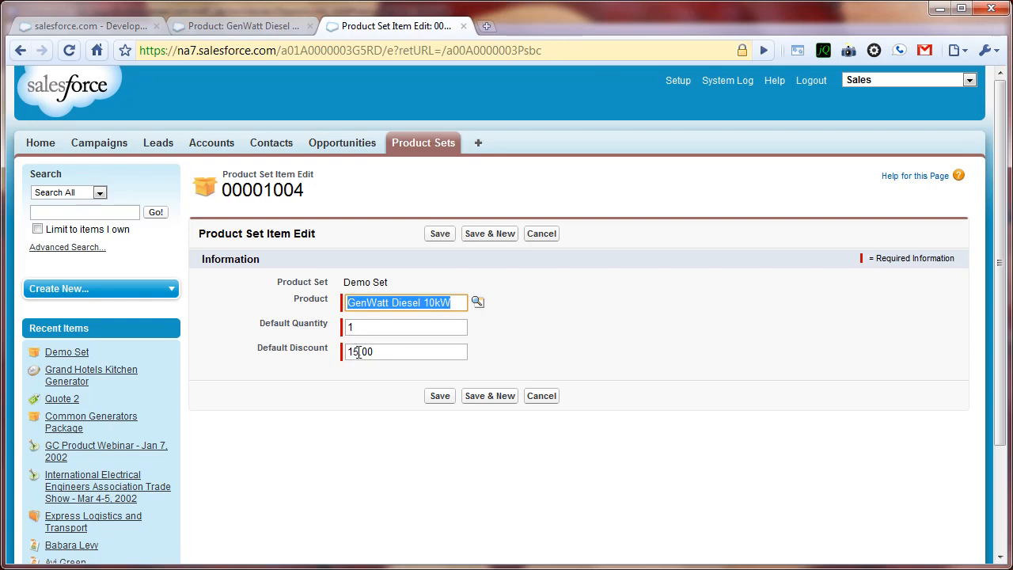
pyautogui.write('5.00')
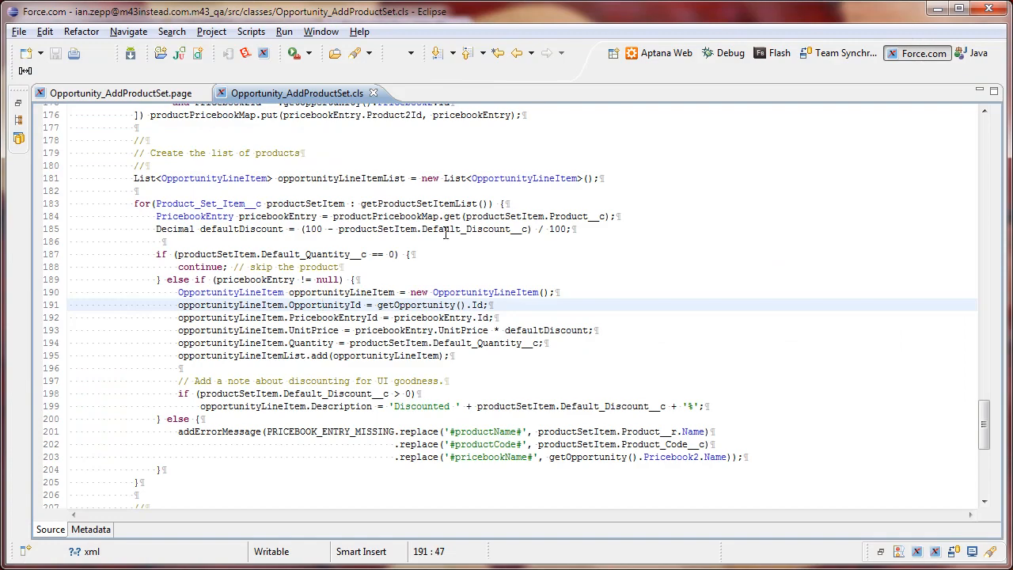
pyautogui.moveTo(524, 250)
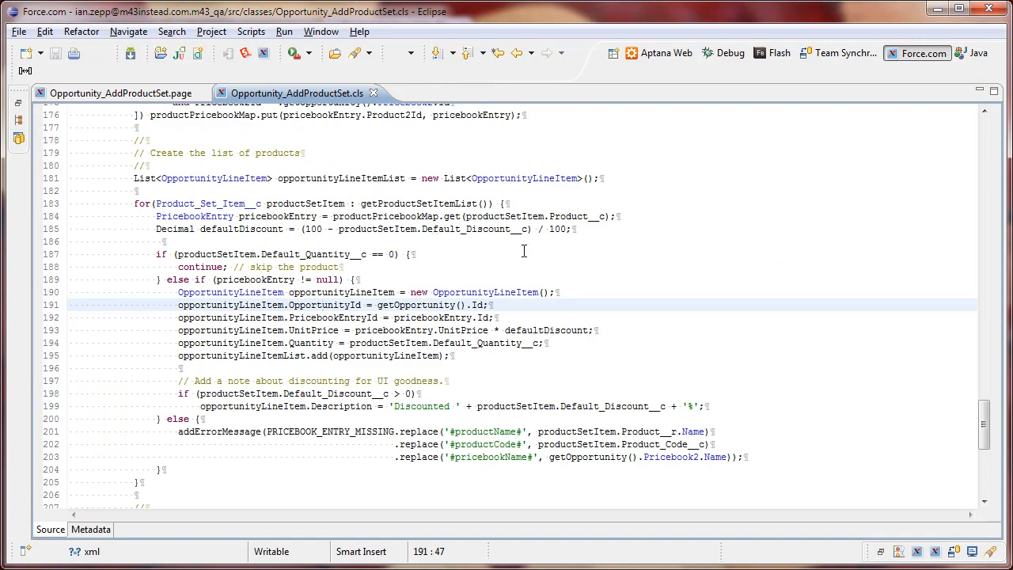
pyautogui.moveTo(408, 266)
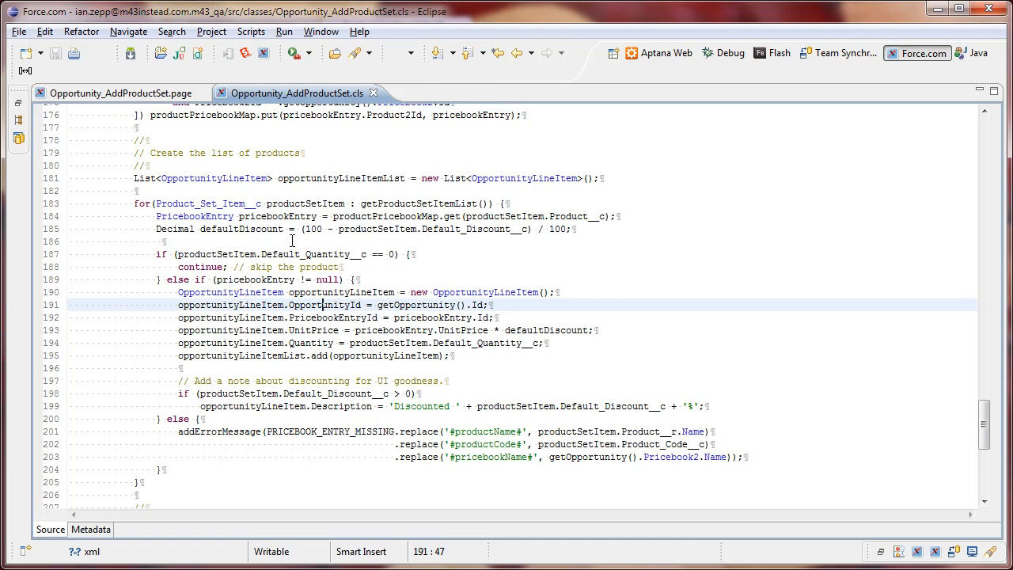
pyautogui.moveTo(228, 257)
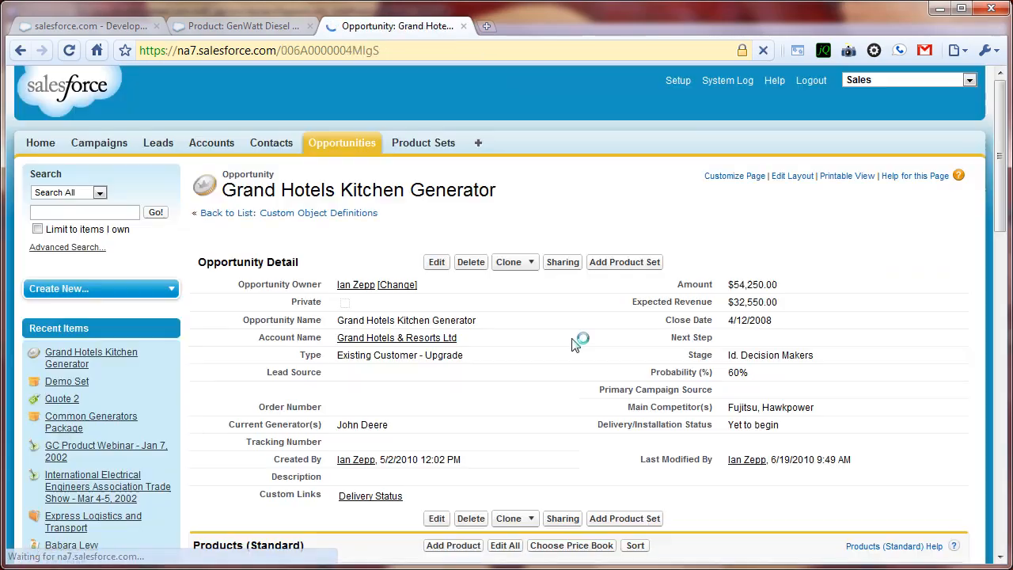
# Scroll to the opportunity's Products list showing GenWatt Diesel 10kW discounted 15.00%.
pyautogui.scroll(-3)
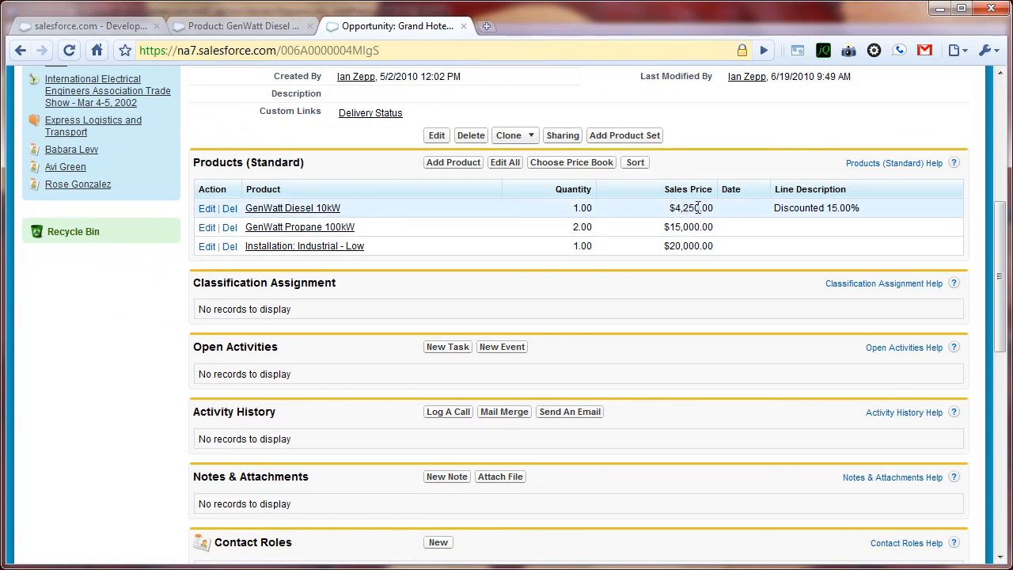
pyautogui.moveTo(293, 207)
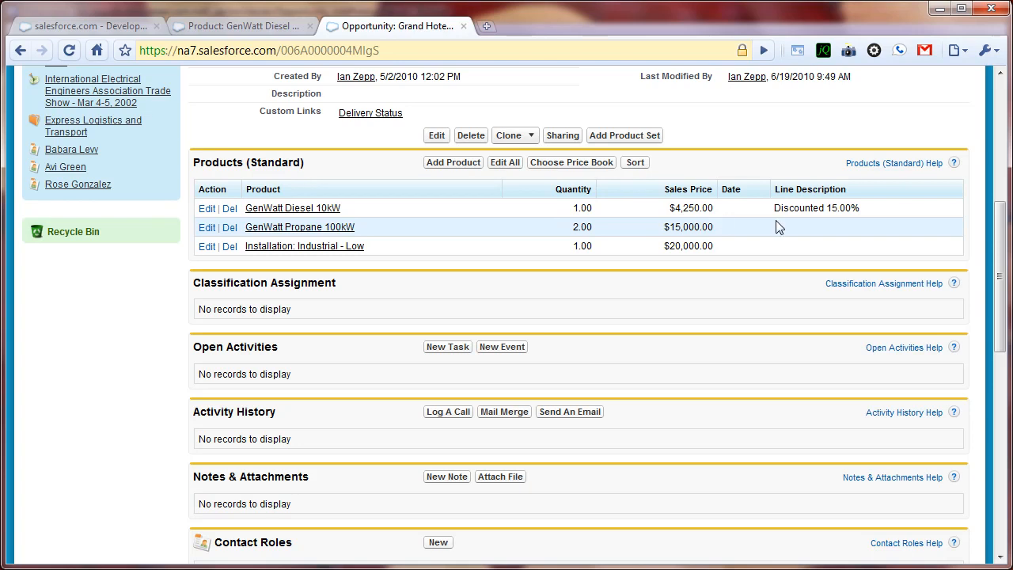
pyautogui.moveTo(862, 215)
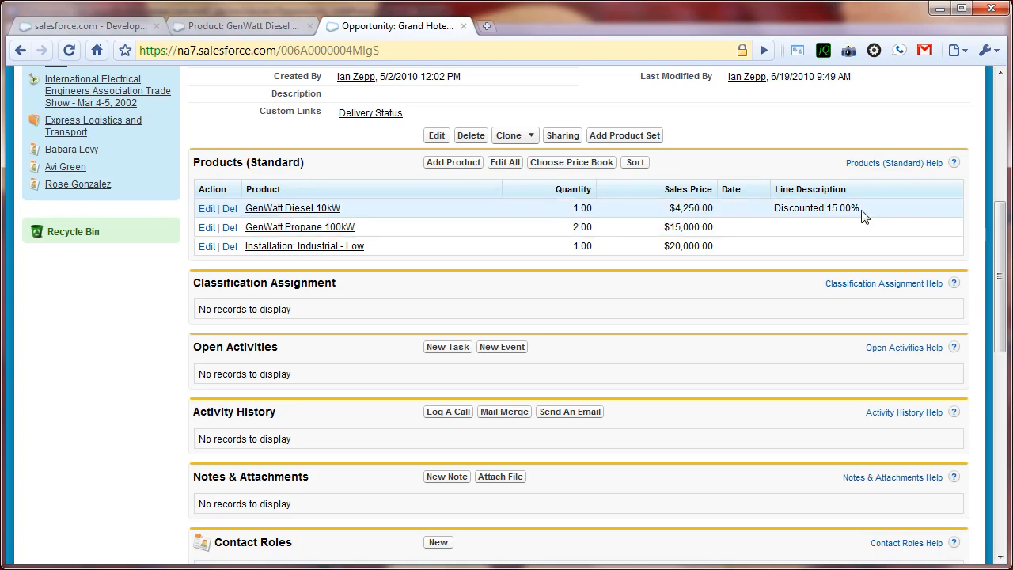
pyautogui.moveTo(204, 109)
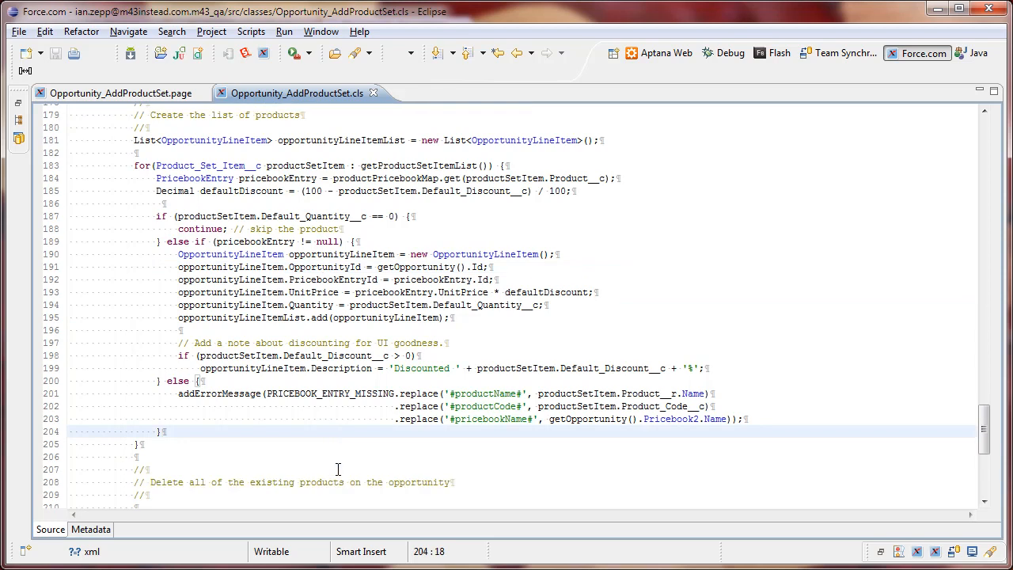
# Scroll the editor to the delete-existing-products and insert-line-items statements.
pyautogui.scroll(-3)
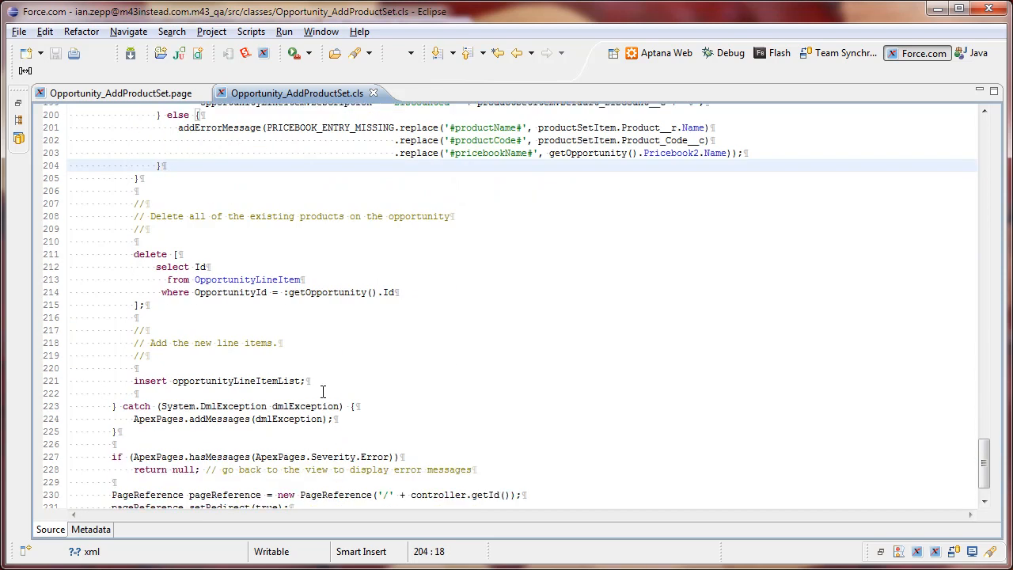
pyautogui.moveTo(152, 256)
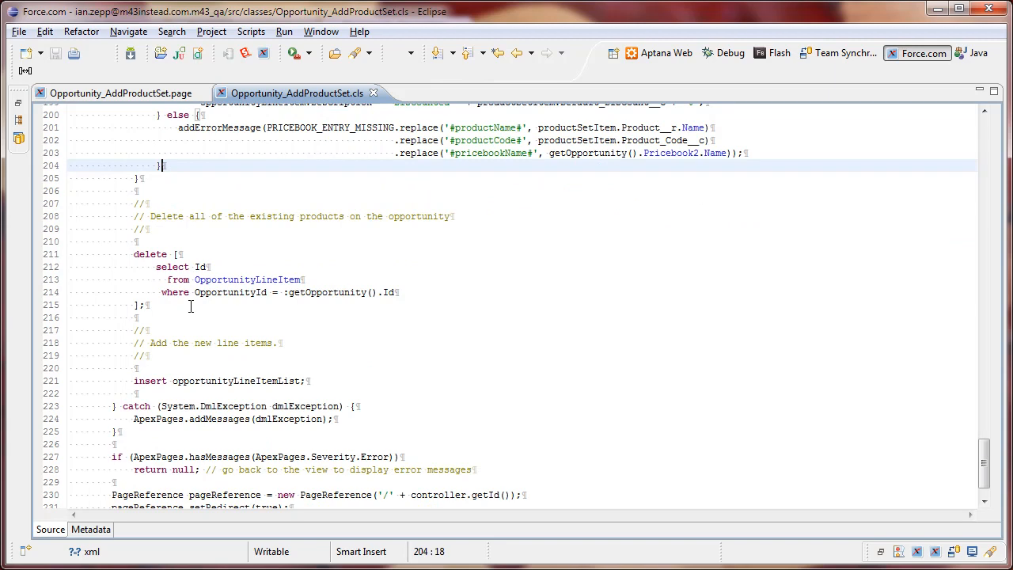
pyautogui.moveTo(153, 381)
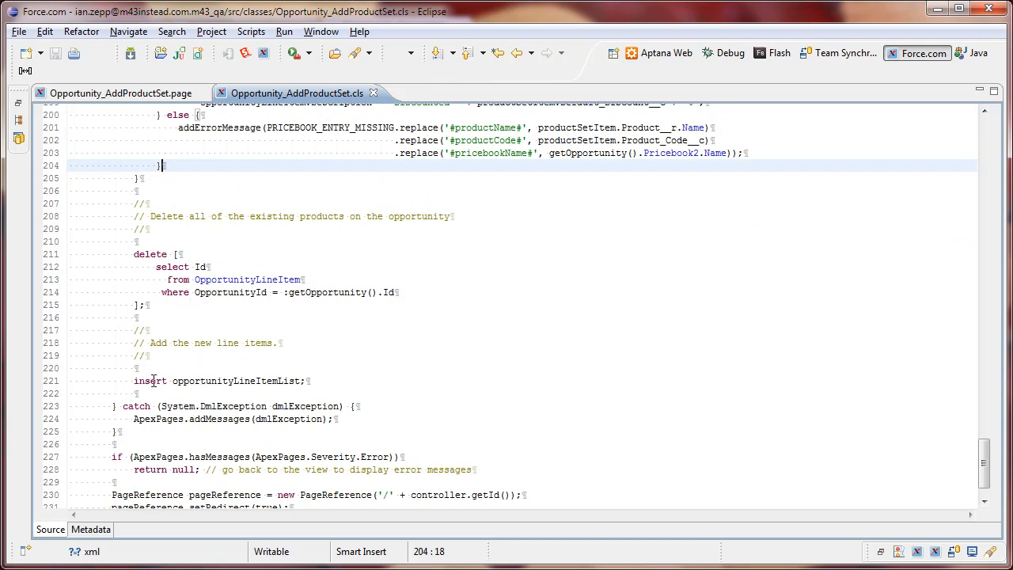
pyautogui.scroll(3)
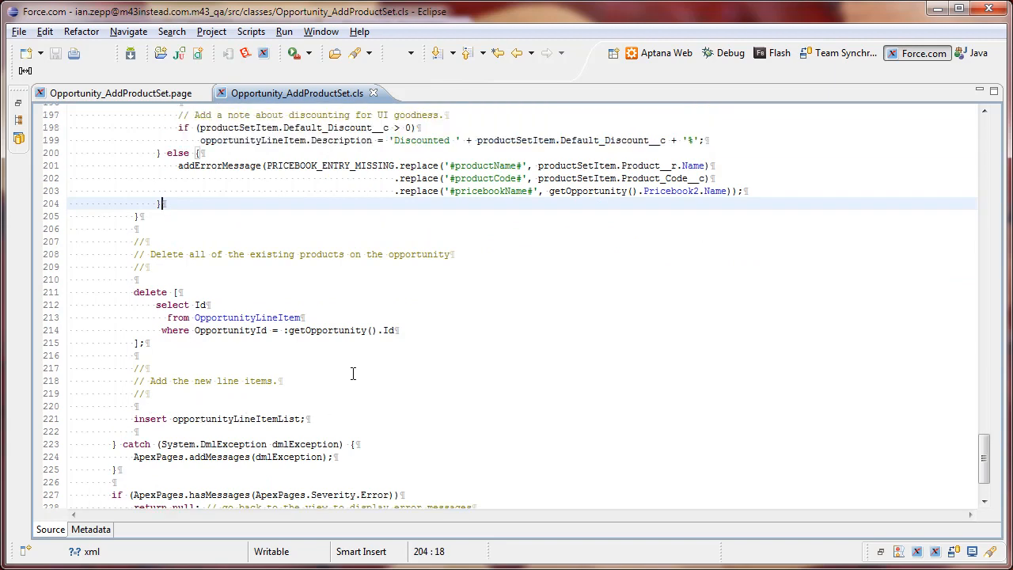